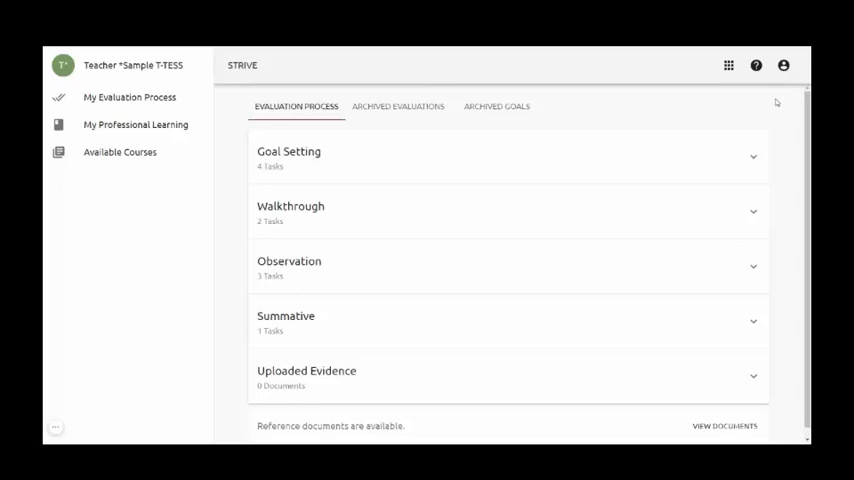
mouse_move(415, 48)
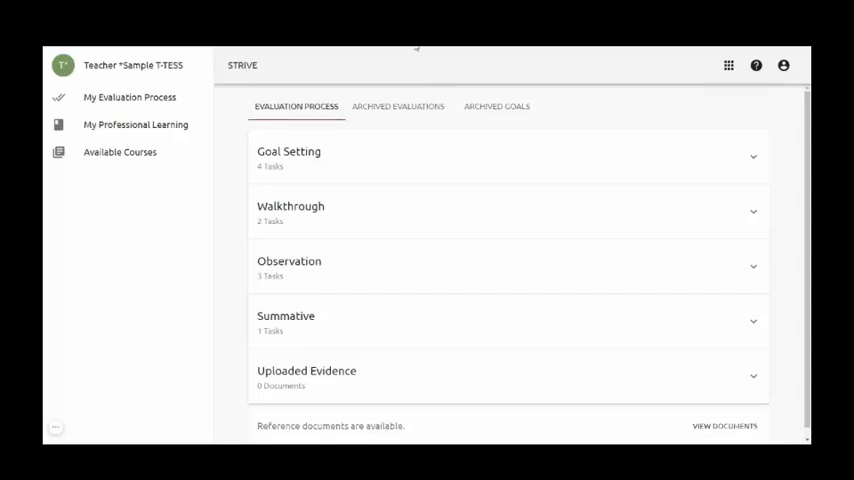
mouse_move(416, 112)
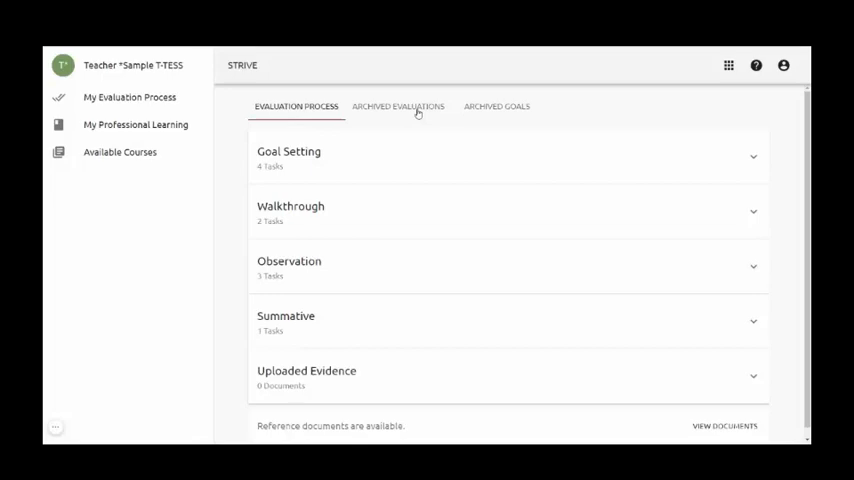
mouse_move(490, 119)
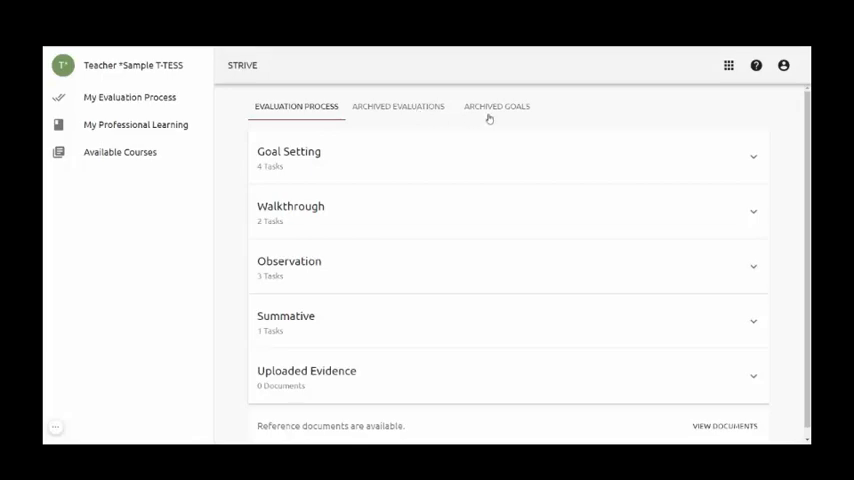
mouse_move(312, 65)
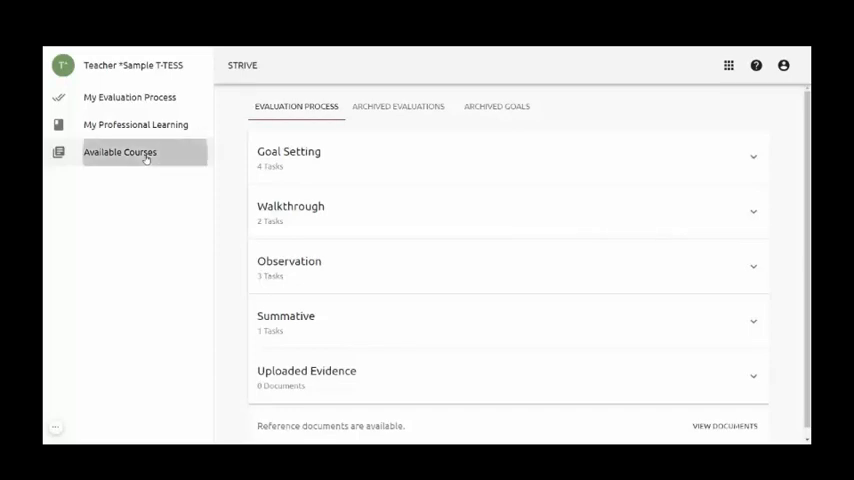
Open the Available Courses list from the STRIVE sidebar.
click(119, 151)
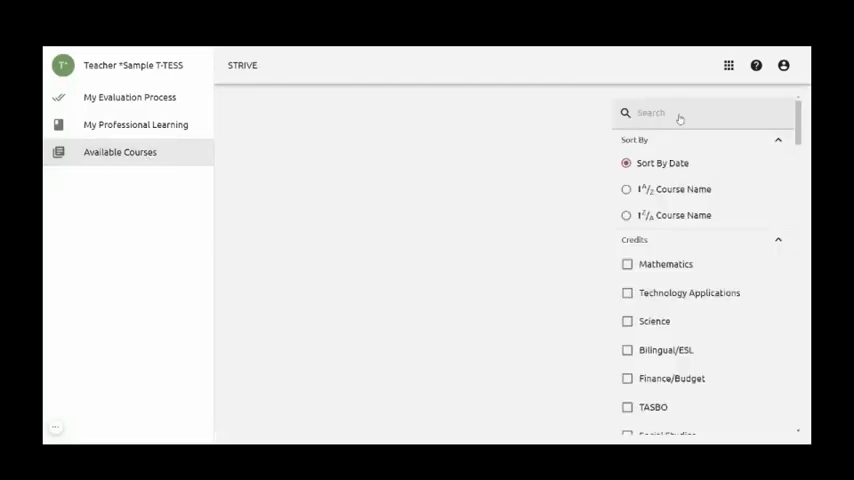